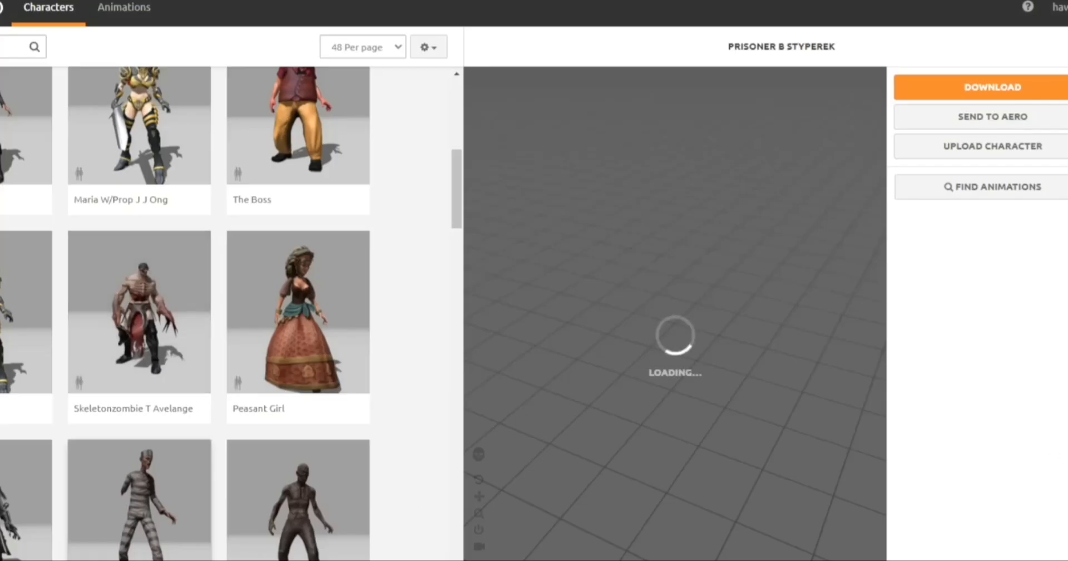
pyautogui.moveTo(962, 148)
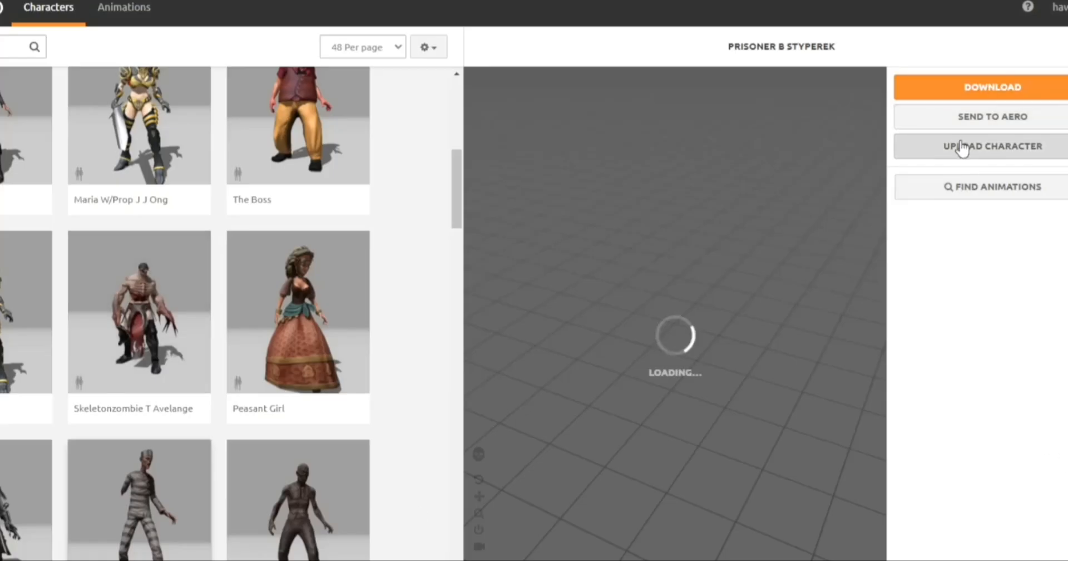
# Upload the blocky stick-figure model into Mixamo's auto-rigger.
pyautogui.click(992, 146)
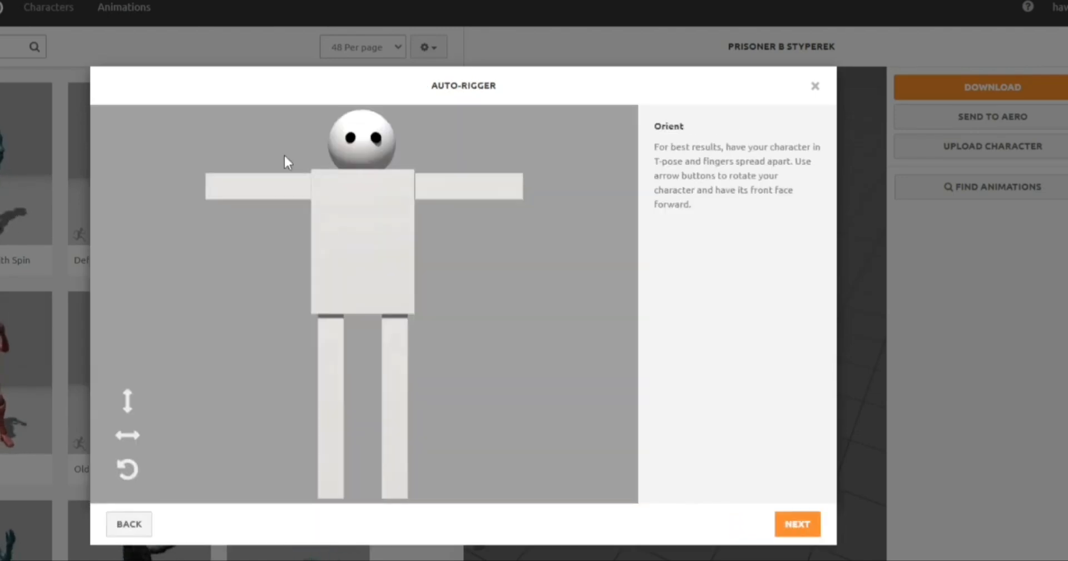
# Accept the orientation, place chin, wrist, elbow, knee and groin markers, and rig.
pyautogui.click(797, 523)
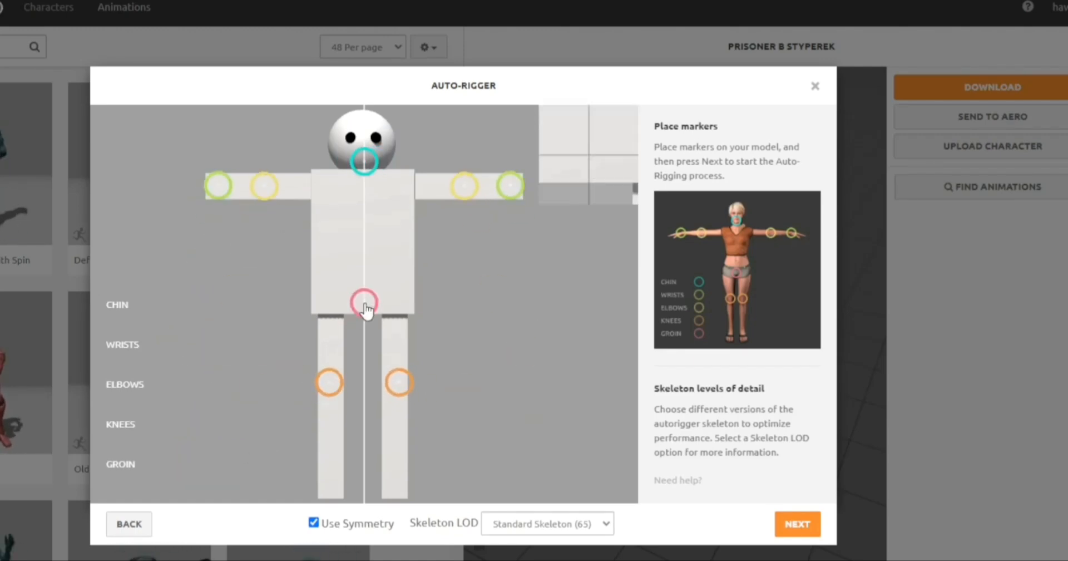
pyautogui.click(796, 523)
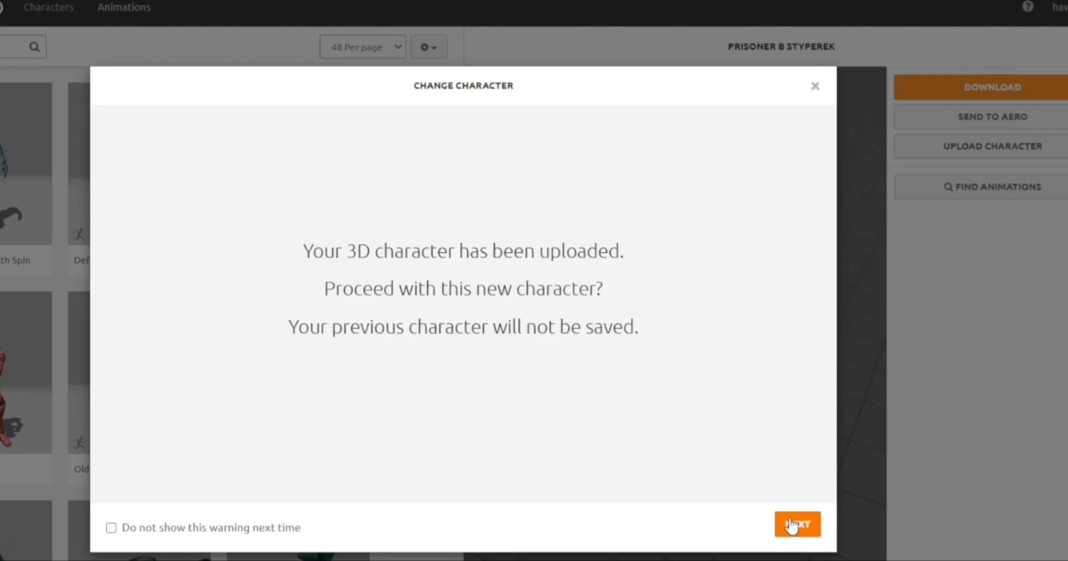
# Confirm the rigged character, try Fast Run in place, then settle on Breakdance Uprock Var 2.
pyautogui.click(797, 523)
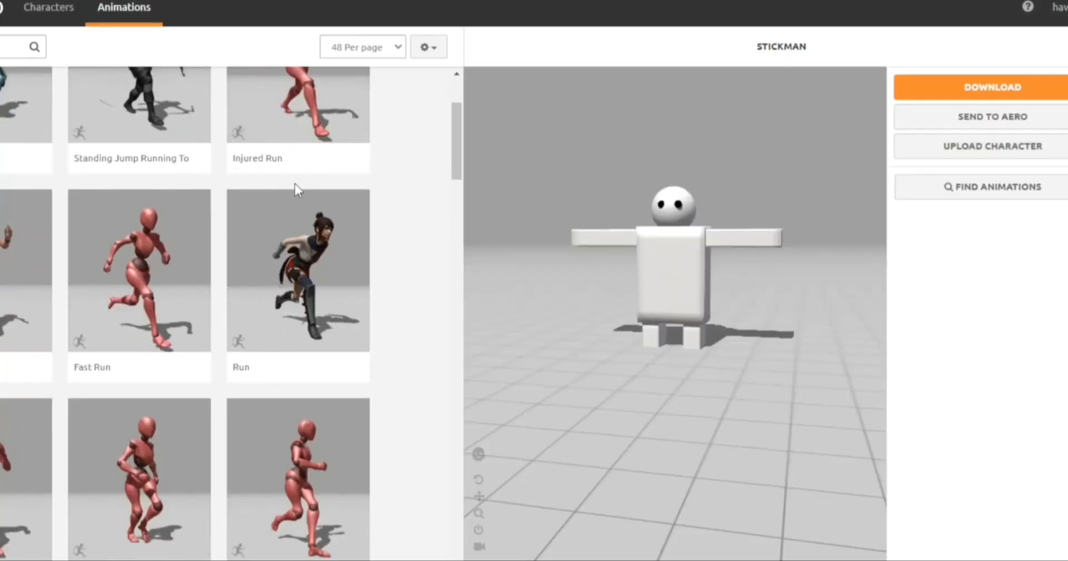
pyautogui.click(139, 271)
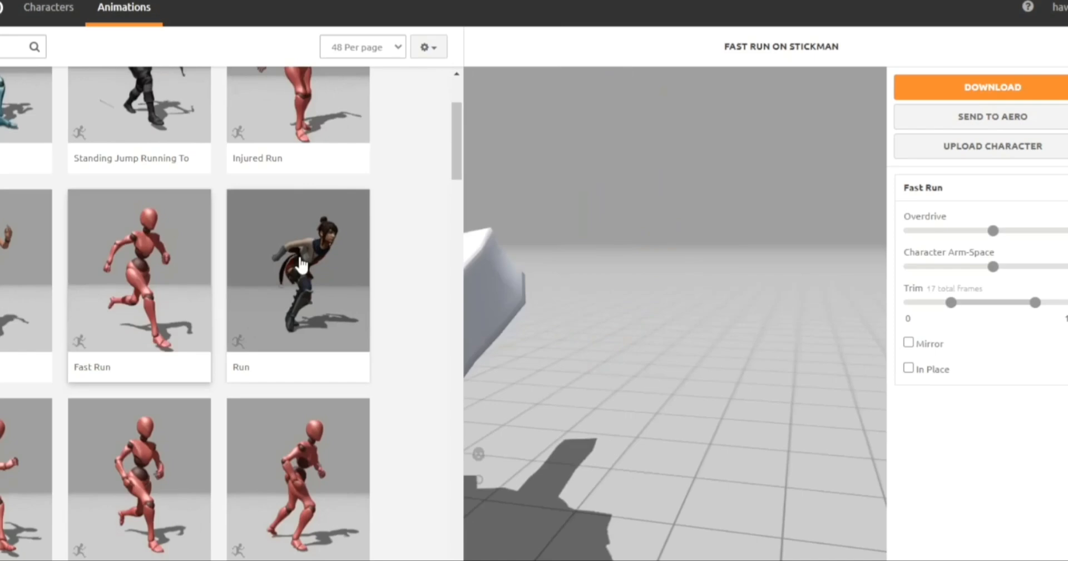
pyautogui.click(909, 368)
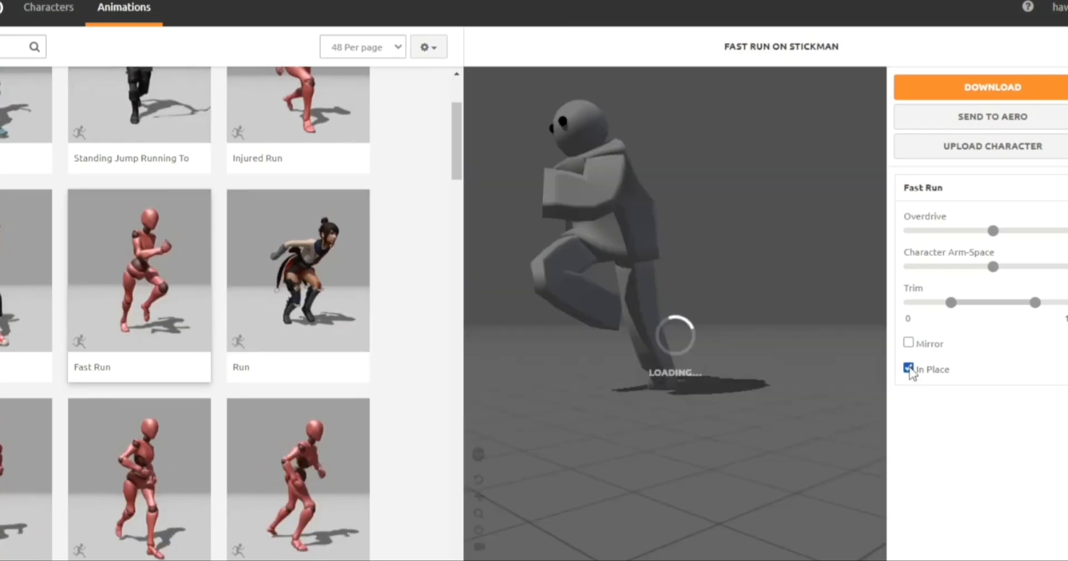
pyautogui.click(909, 368)
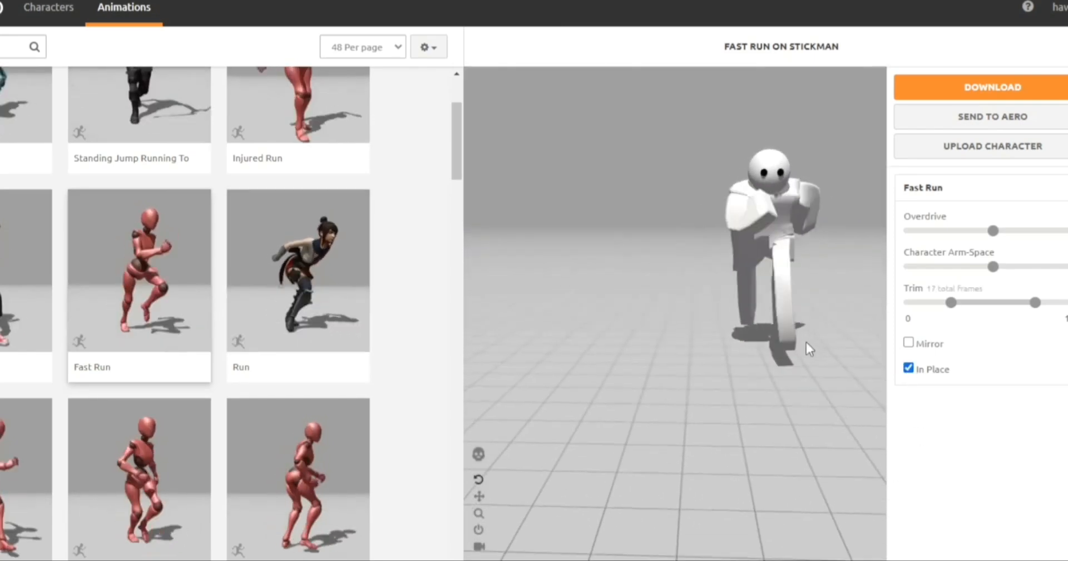
pyautogui.click(139, 426)
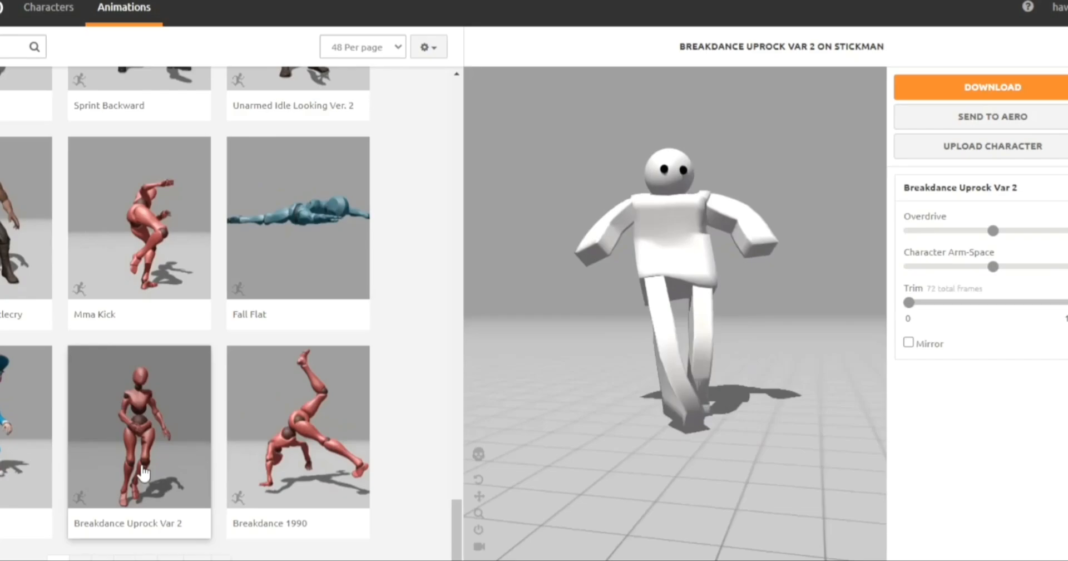
# Download the animated stickman as FBX Binary with skin.
pyautogui.click(992, 87)
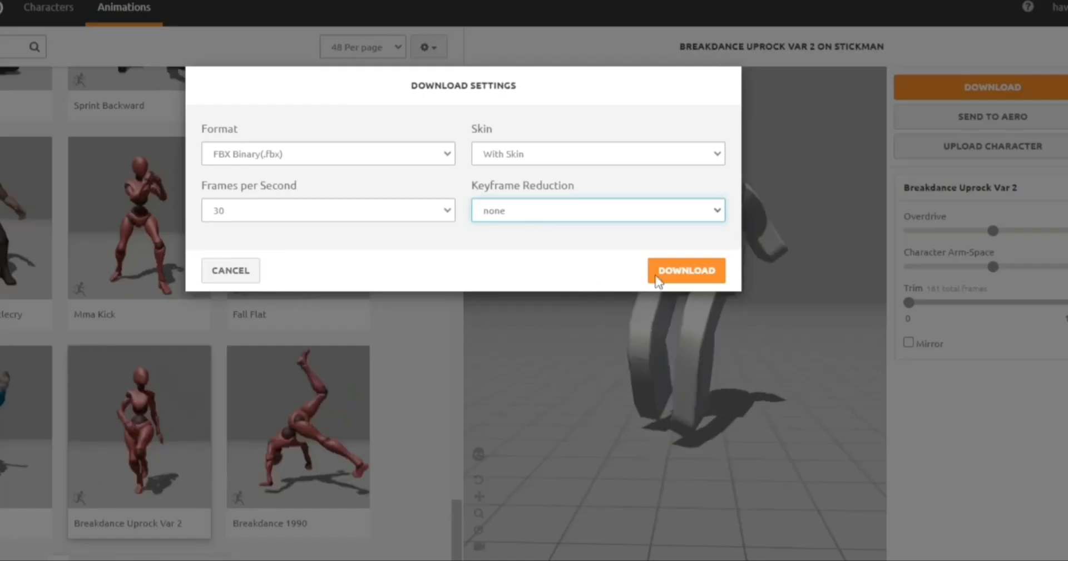
pyautogui.click(686, 270)
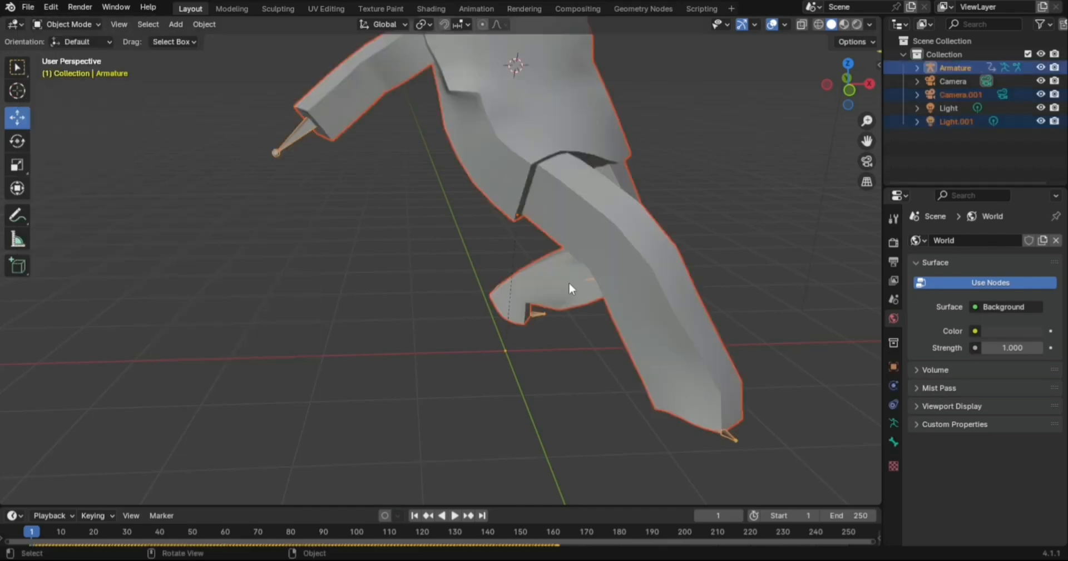
# Play the imported stickman's breakdance animation in Blender's timeline.
pyautogui.click(454, 515)
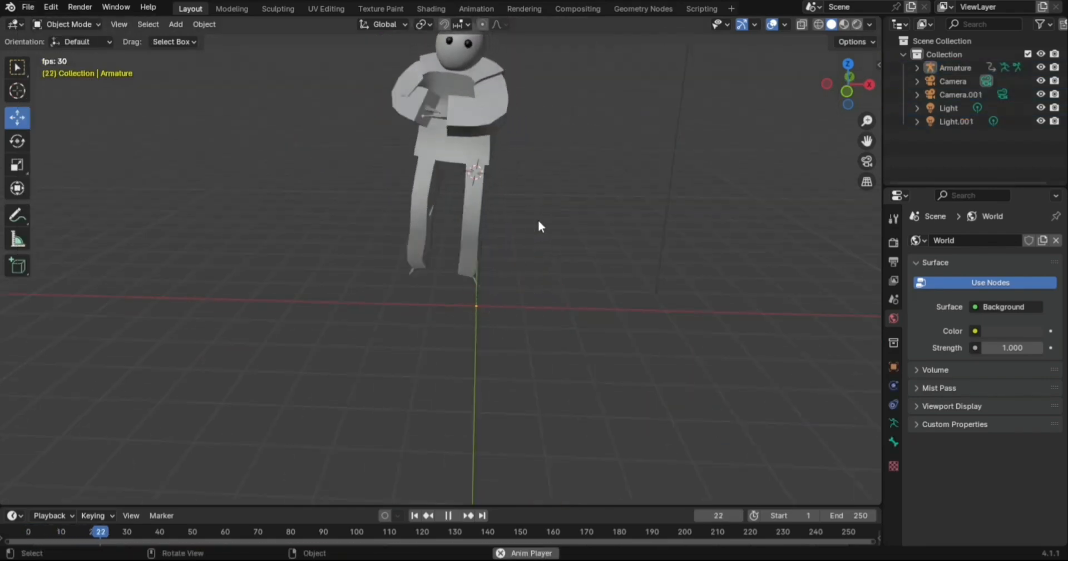